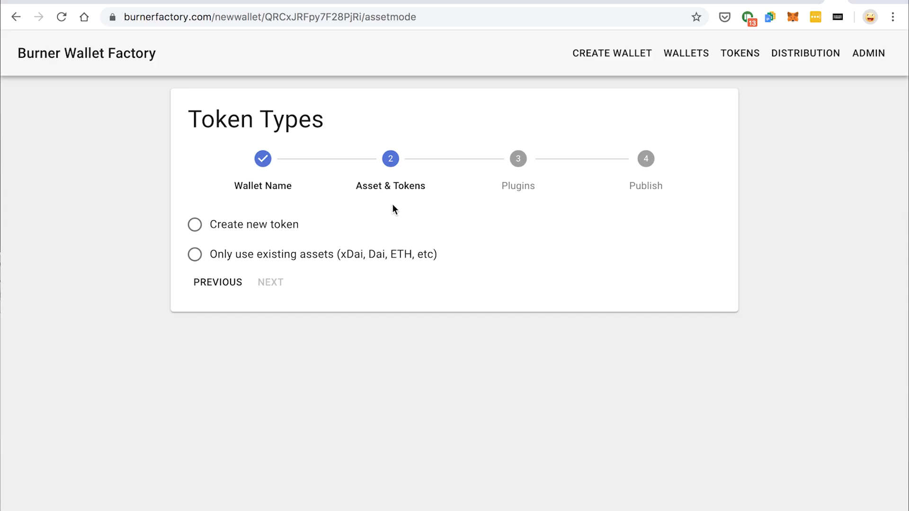
# Select the 'Create new token' option on the Token Types step to show the new token form.
pyautogui.click(194, 224)
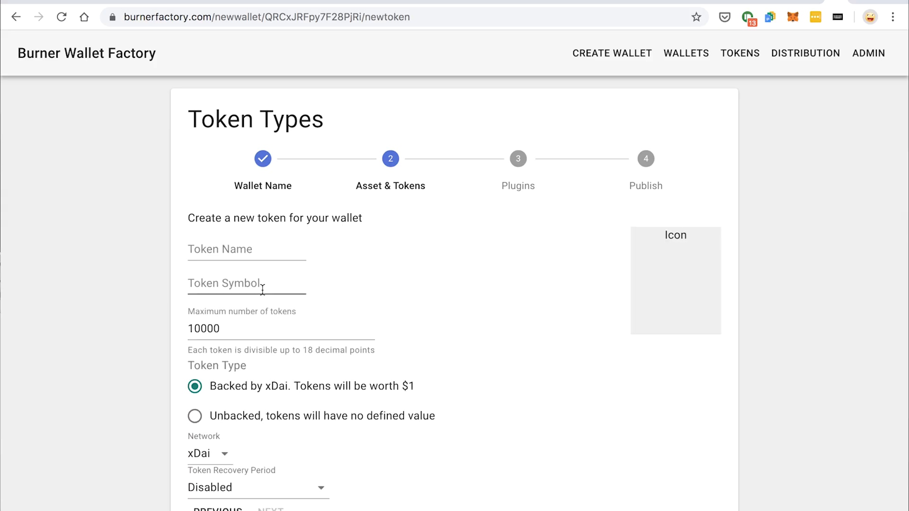